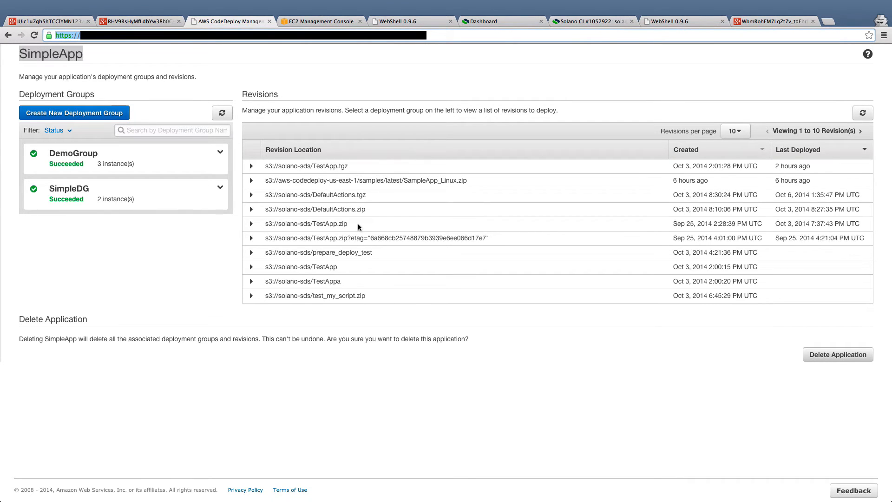
Switch from the SimpleApp CodeDeploy page to the terminal in codedeploy-test
{"action": "left_click", "coordinate": [319, 21]}
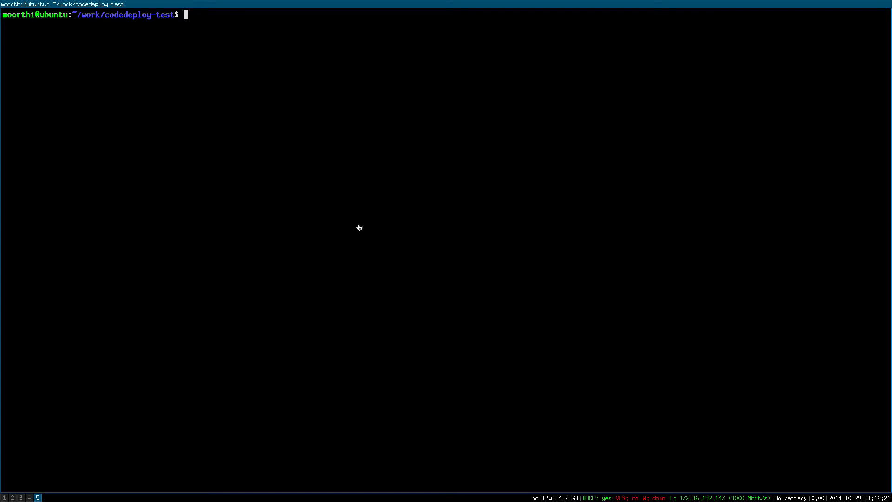
Show solano.yml and point out the application_name and action deploy lines
{"action": "type", "text": "cat solano.yml"}
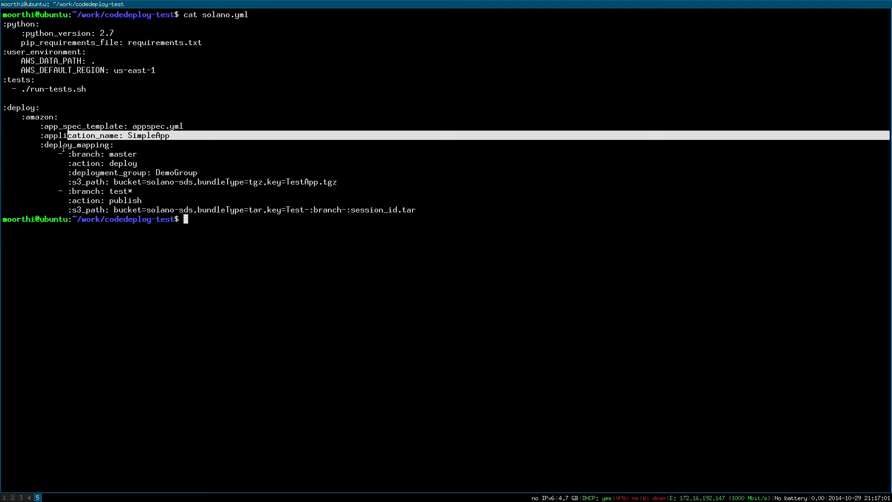
{"action": "double_click", "coordinate": [122, 163]}
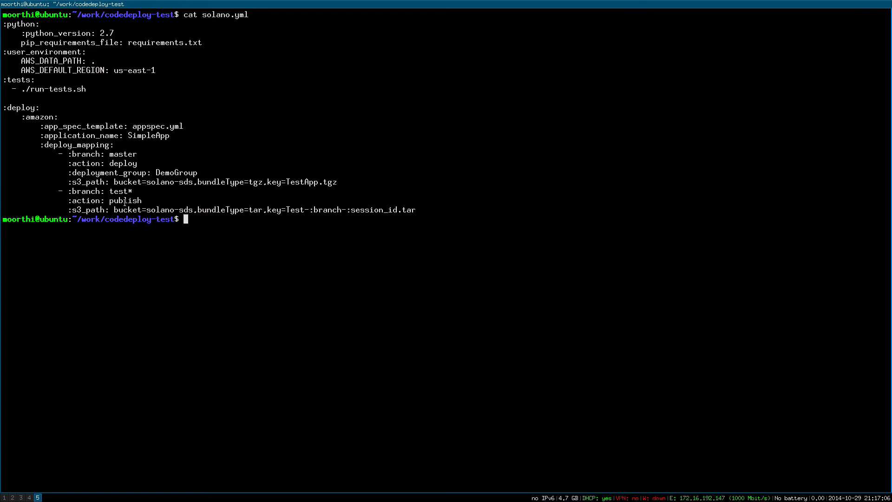
{"action": "double_click", "coordinate": [124, 201]}
{"action": "type", "text": "git diff"}
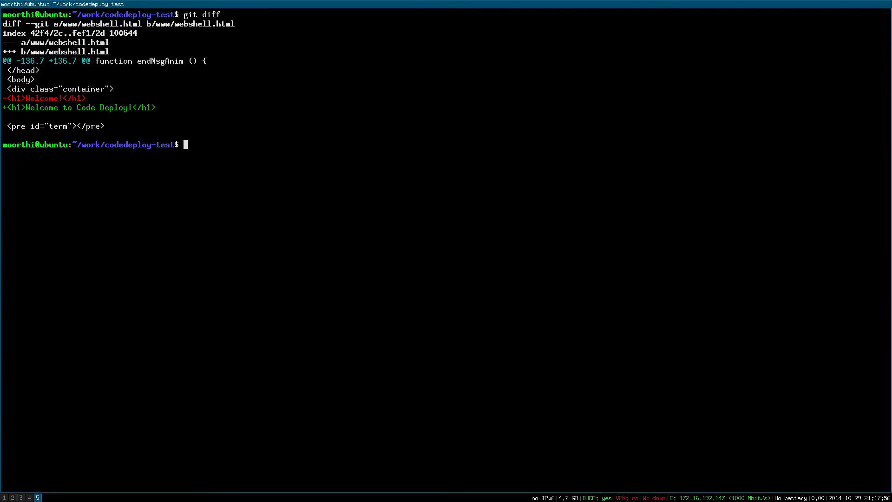
Commit as 'say hello to CodeDeploy', push, and follow the running Solano build session
{"action": "type", "text": "git commit -am 'say hello to CodeDeploy'"}
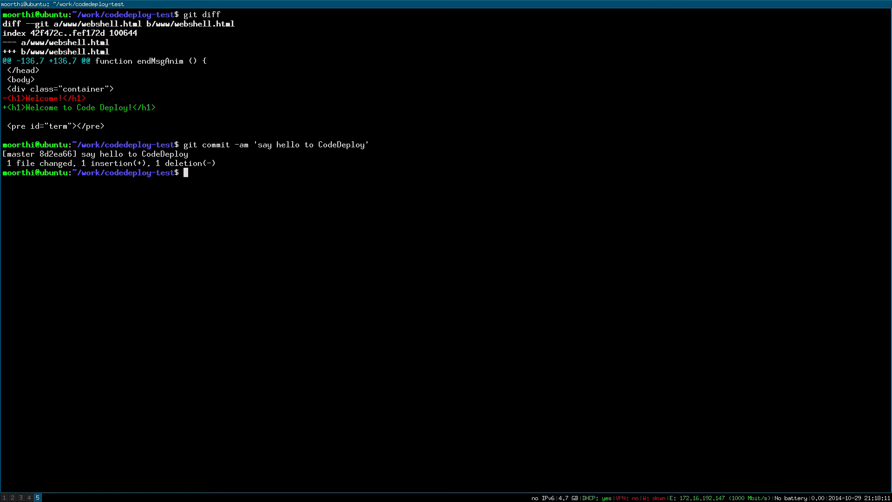
{"action": "type", "text": "git push"}
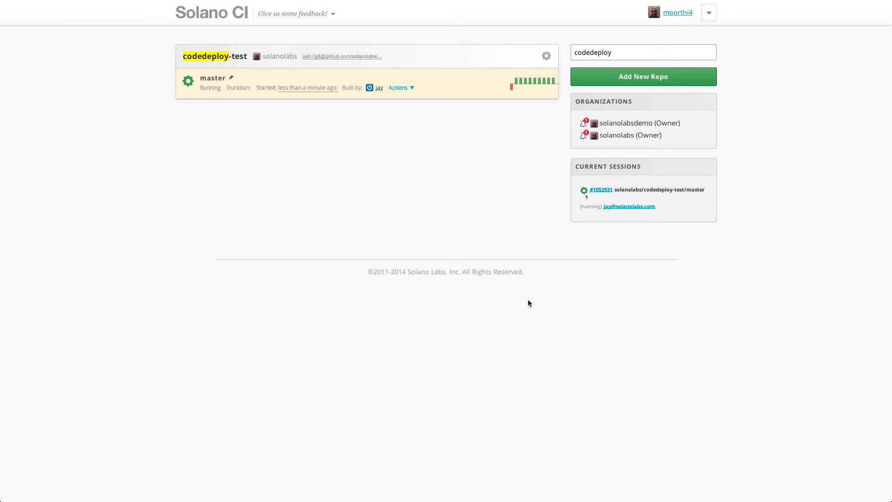
{"action": "mouse_move", "coordinate": [419, 217]}
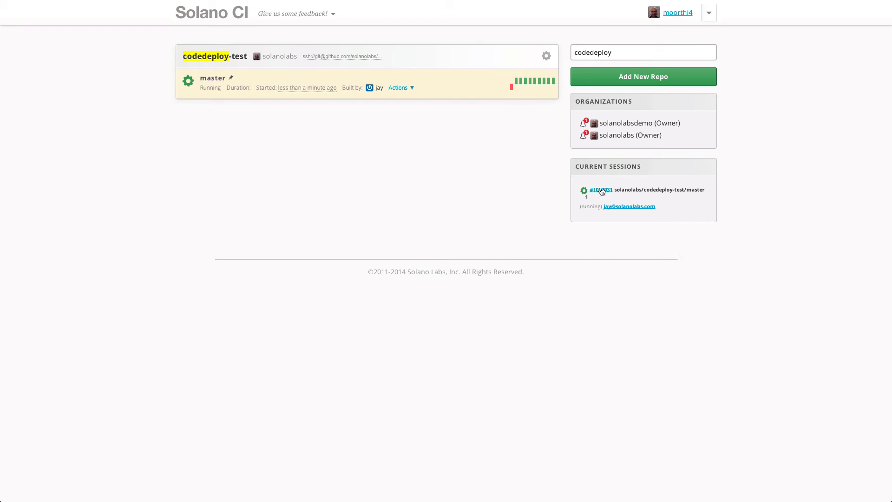
{"action": "left_click", "coordinate": [601, 190]}
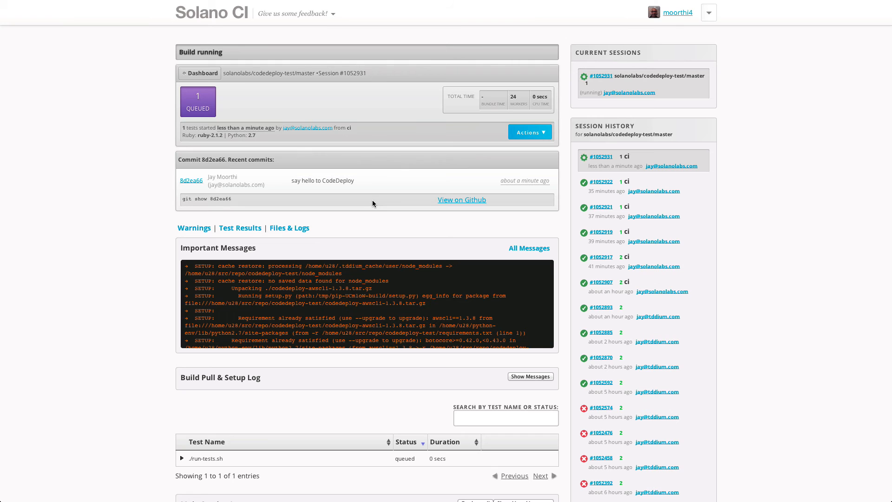
{"action": "mouse_move", "coordinate": [204, 115]}
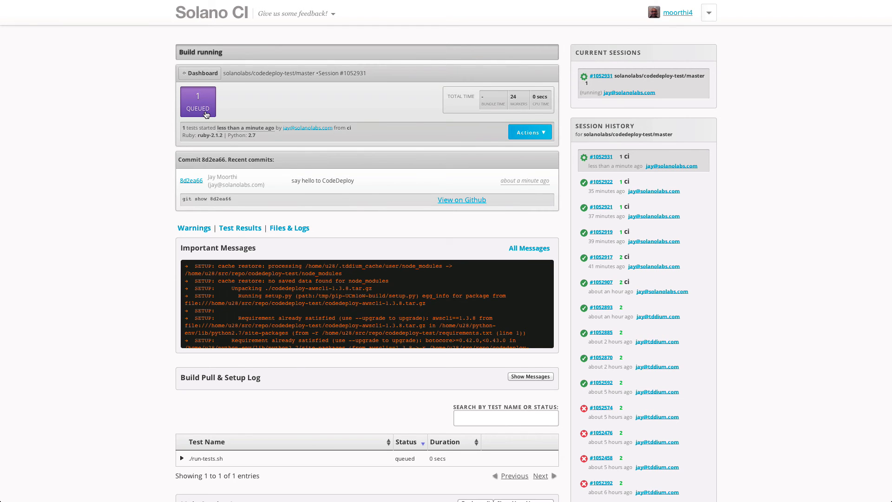
Scroll to the Deploy Status panel once the run-tests.sh test passes
{"action": "scroll", "scroll_direction": "down", "scroll_amount": 3}
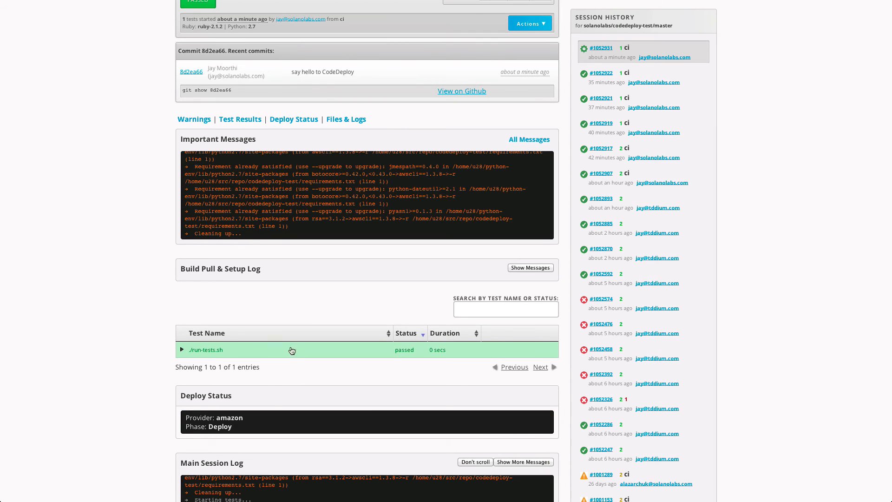
{"action": "mouse_move", "coordinate": [259, 424]}
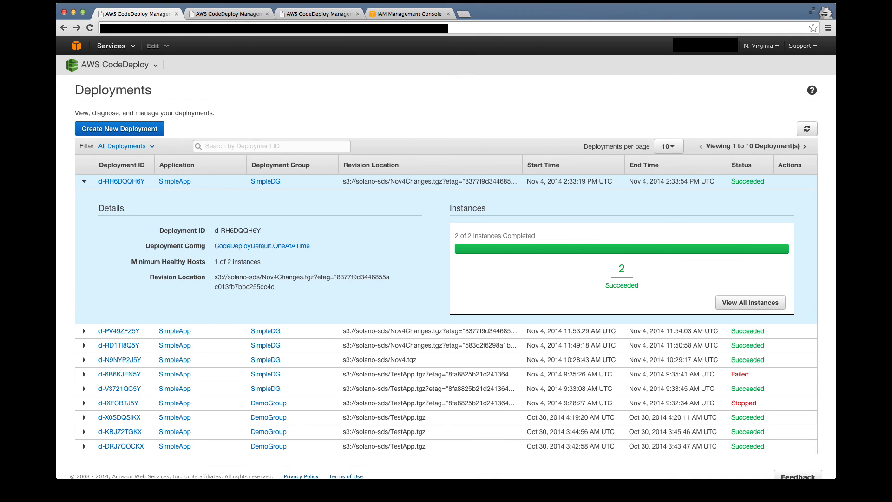
View deployment d-RH6DQQH6Y to SimpleDG, succeeded on both instances
{"action": "left_click", "coordinate": [121, 181]}
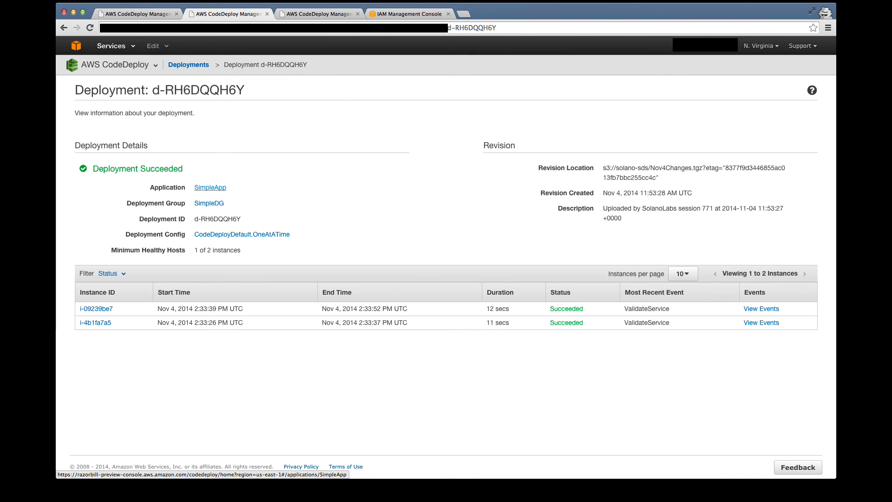